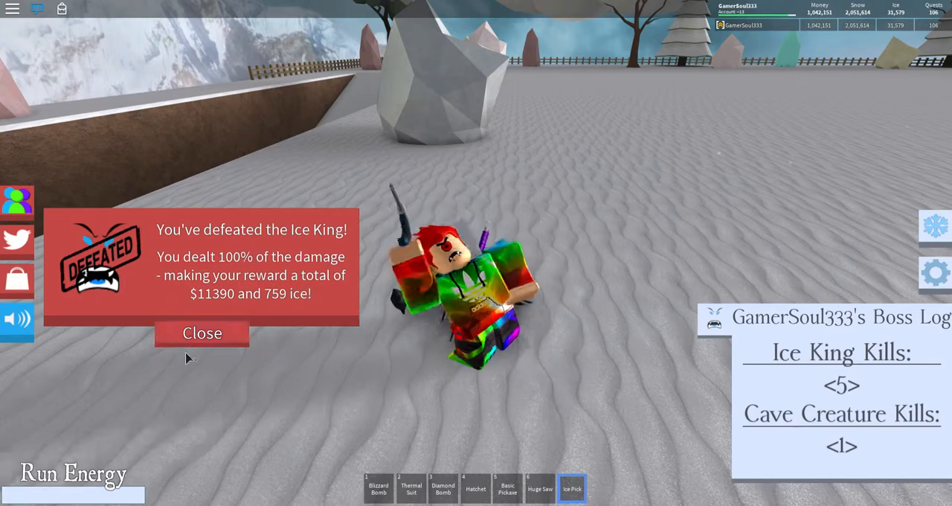
- Close the 'You've defeated the Ice King!' reward popup, leaving the boss log with 5 Ice King kills visible
left_click(202, 333)
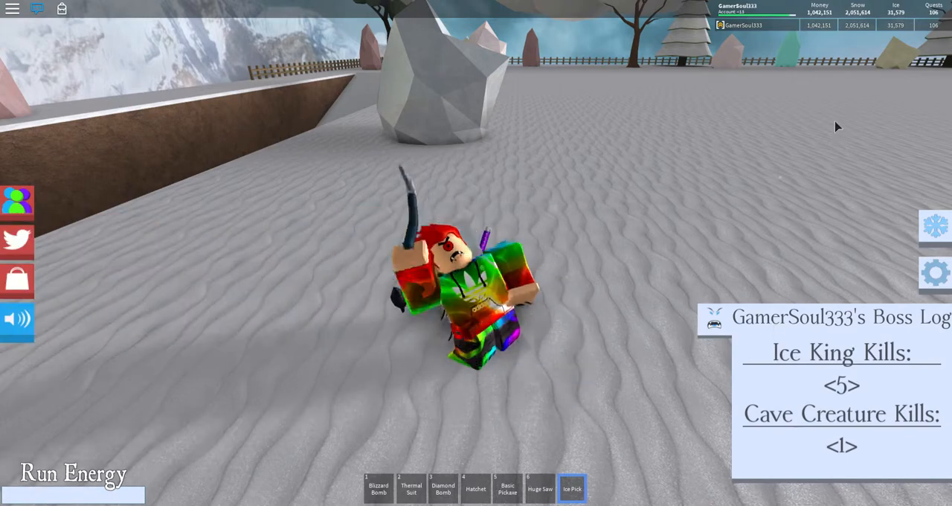